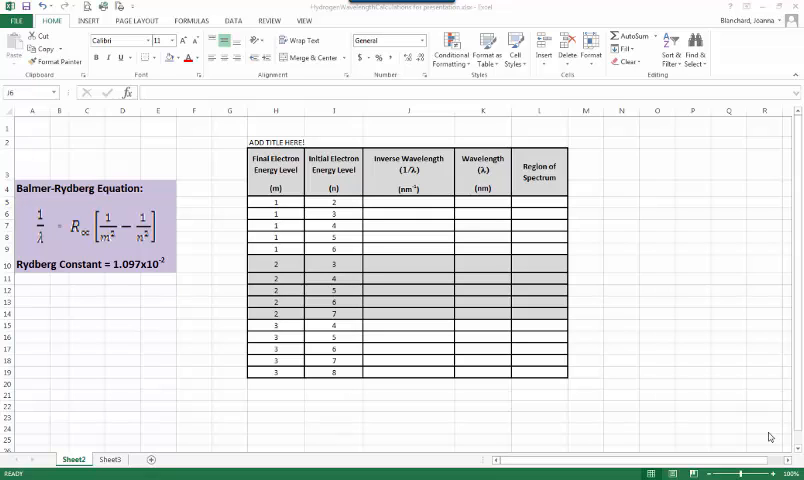
pyautogui.moveTo(88, 196)
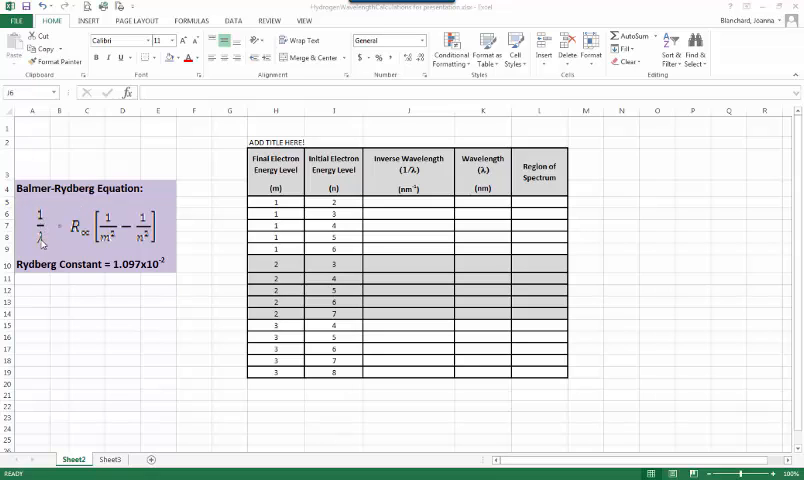
pyautogui.moveTo(78, 236)
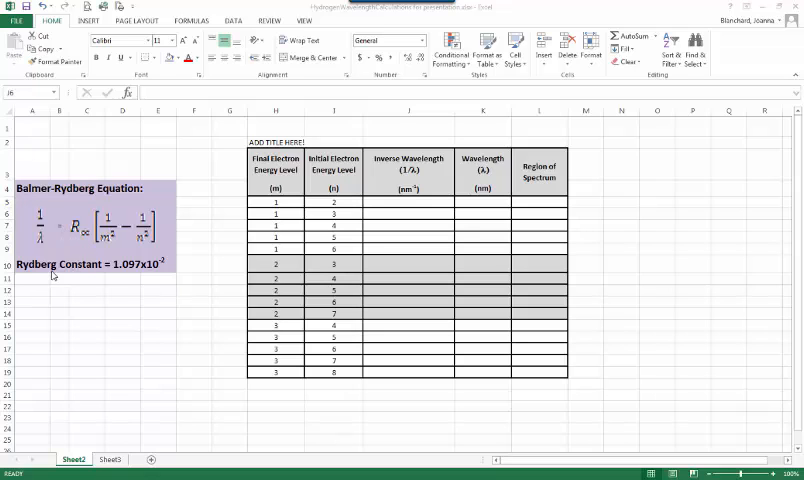
pyautogui.moveTo(126, 272)
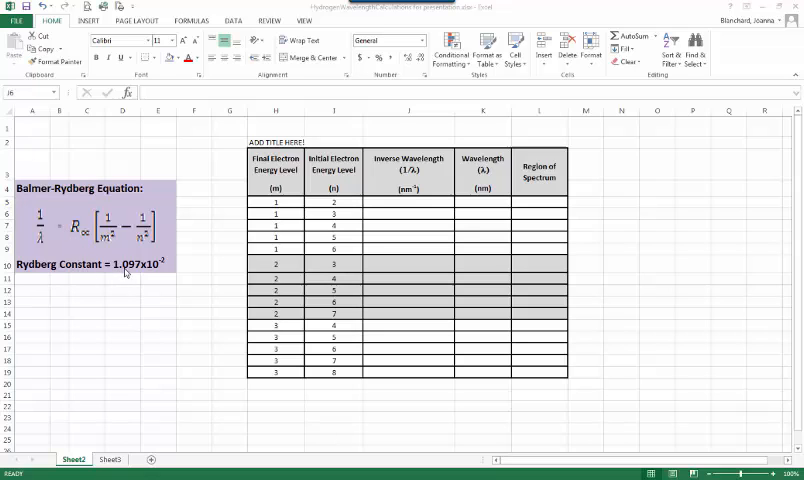
pyautogui.moveTo(152, 272)
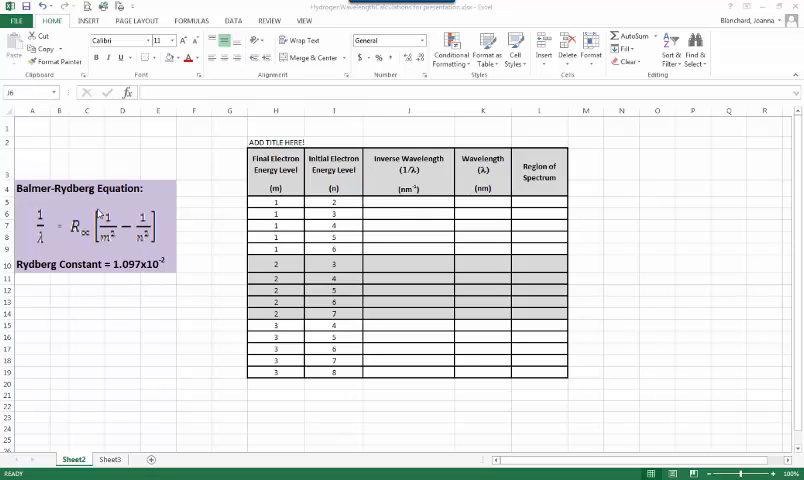
pyautogui.moveTo(104, 240)
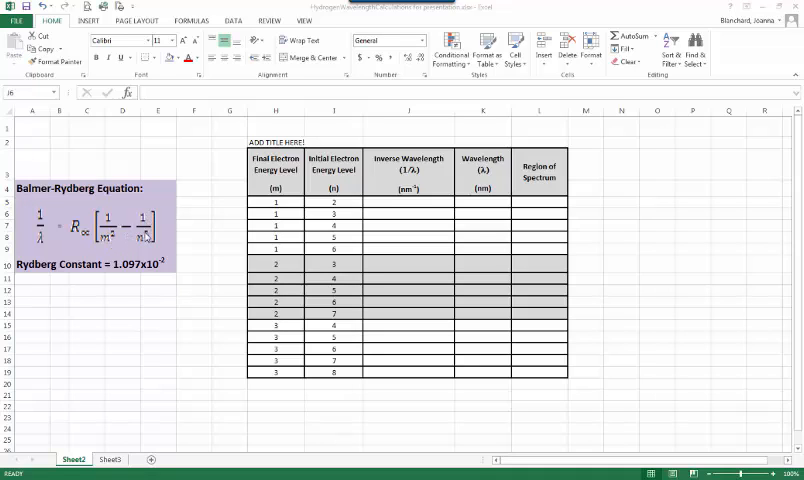
pyautogui.moveTo(144, 236)
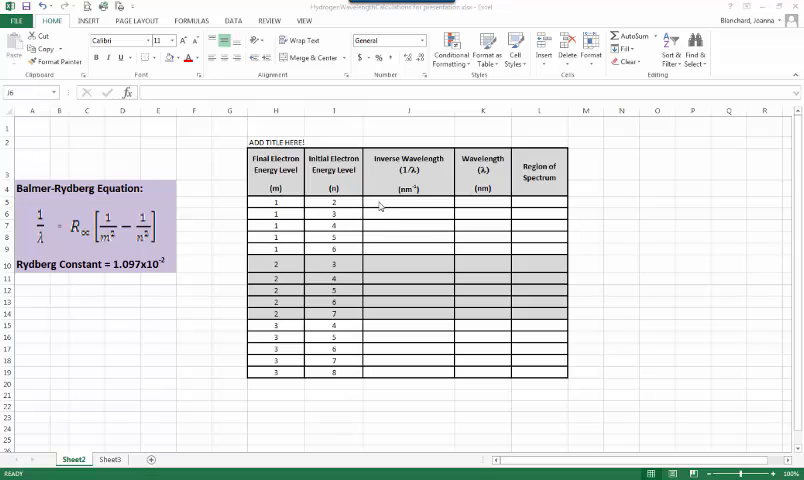
# Step: Begin the formula =1.097e-2*( in the first Inverse Wavelength cell
pyautogui.click(408, 202)
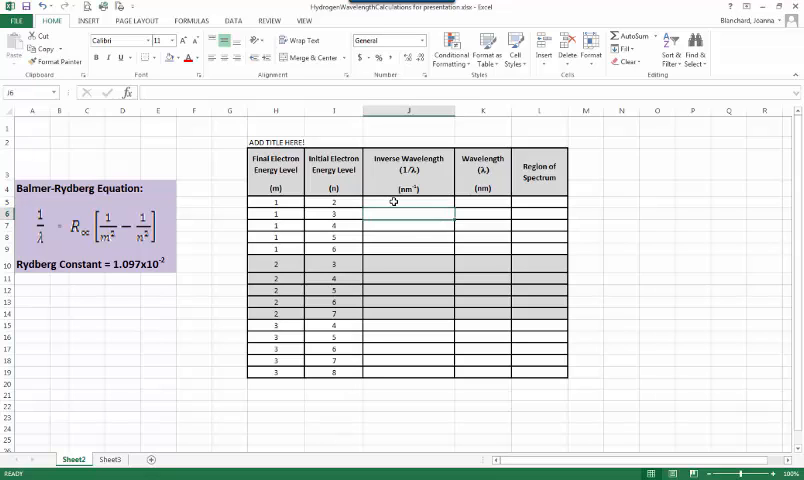
pyautogui.click(408, 212)
pyautogui.write('=')
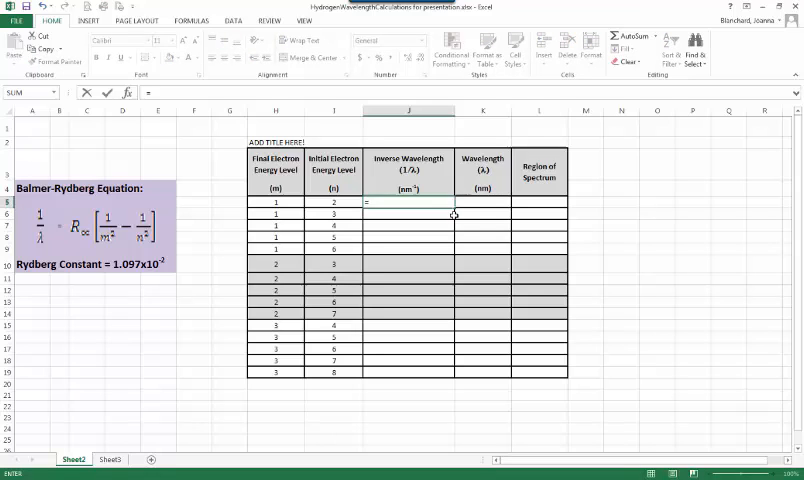
pyautogui.write('1')
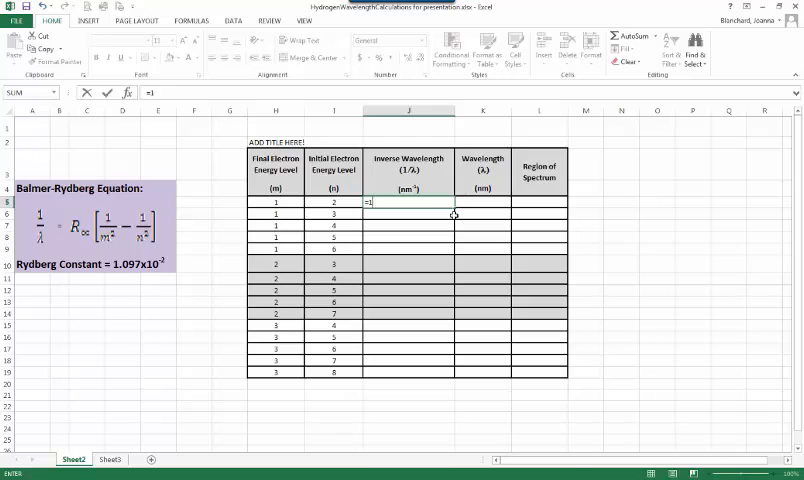
pyautogui.write('.097')
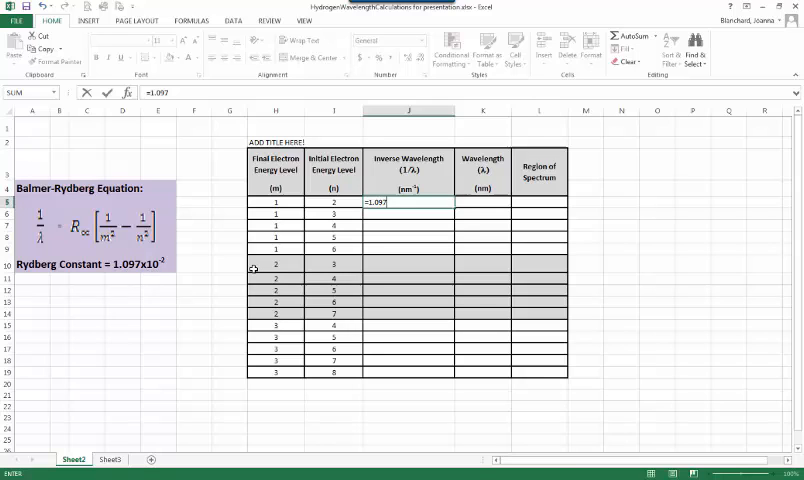
pyautogui.write('e-2')
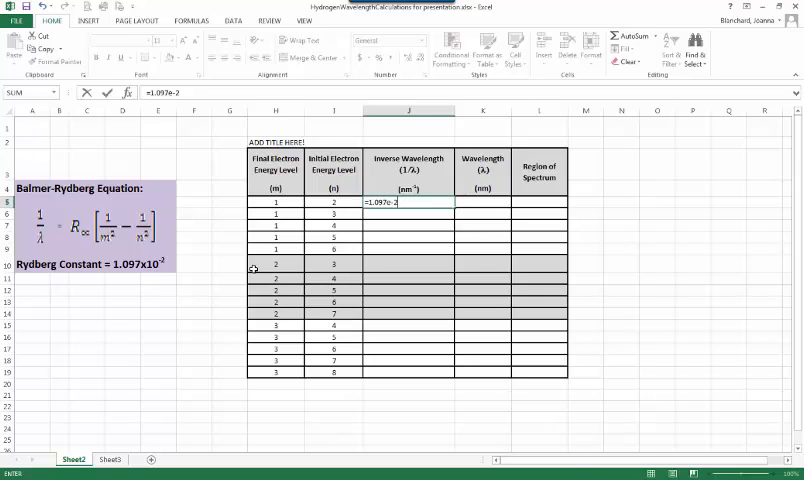
pyautogui.write('*')
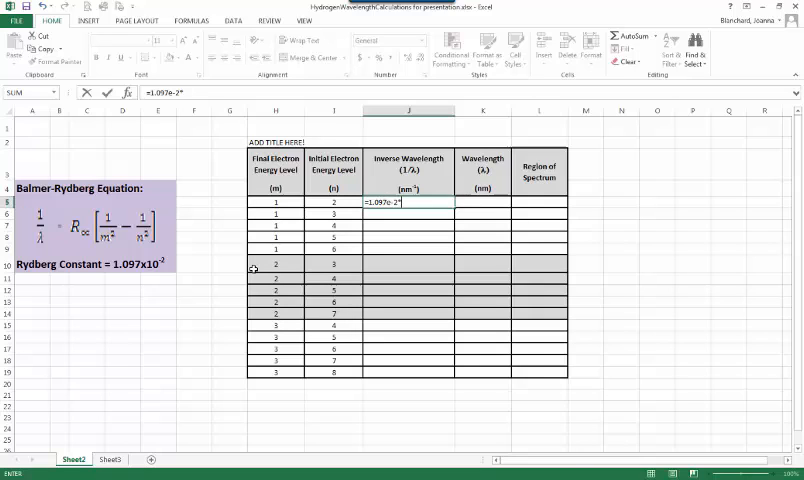
pyautogui.write('(1/')
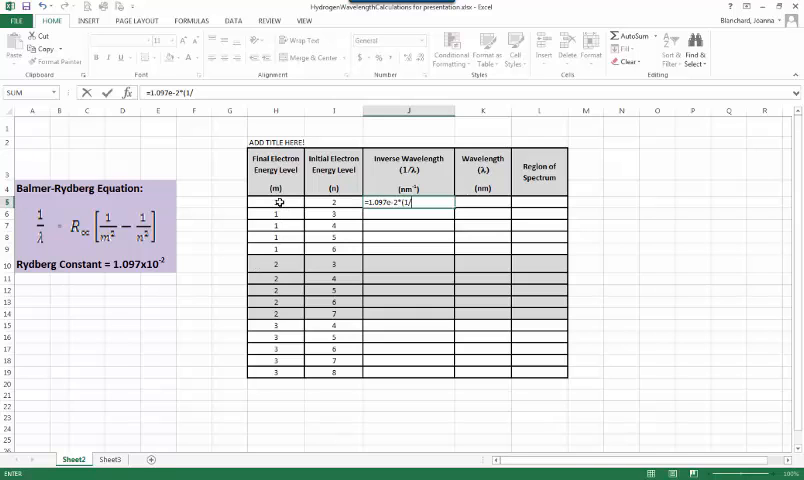
# Step: Complete the formula with the final level squared minus 1 over the initial level squared
pyautogui.click(276, 202)
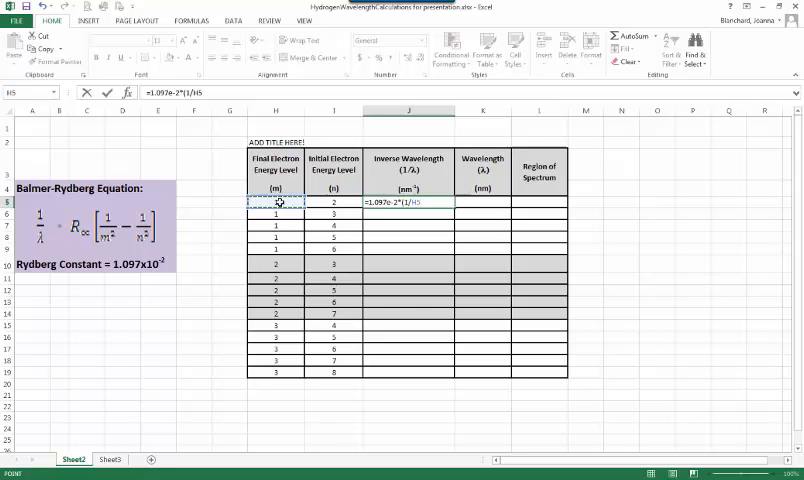
pyautogui.write('^')
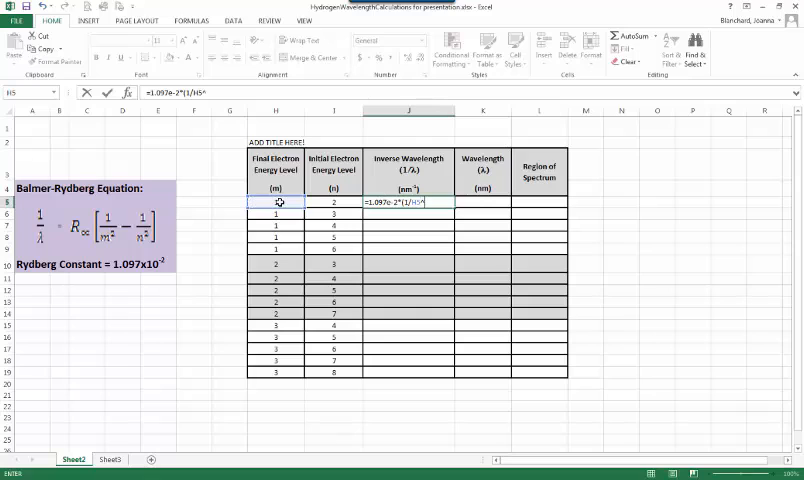
pyautogui.write('2')
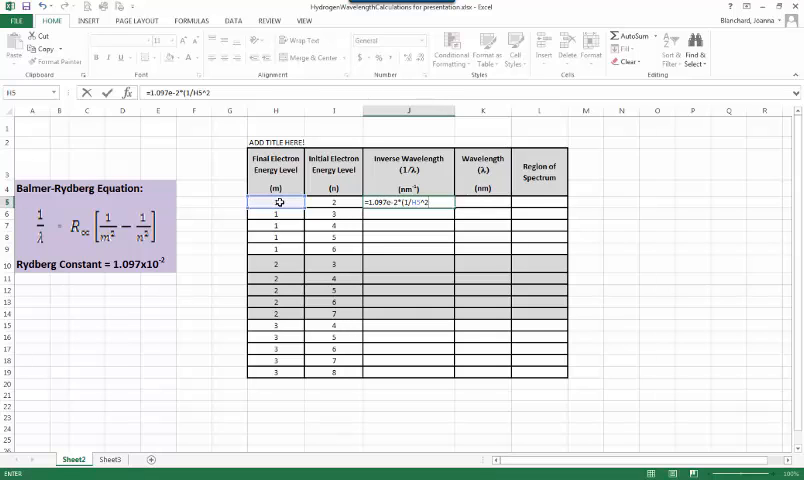
pyautogui.write('-1/I5')
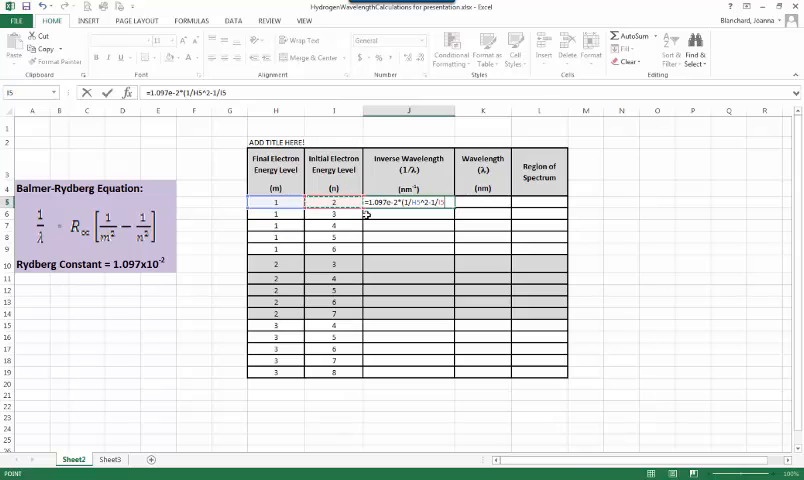
pyautogui.write('^')
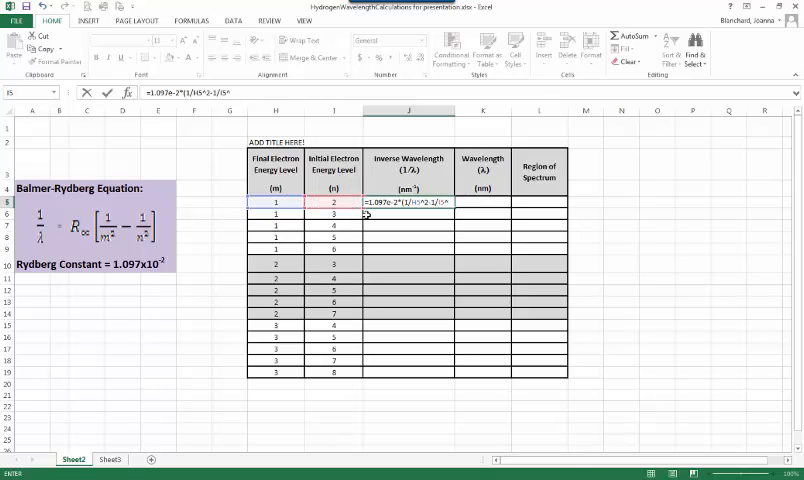
pyautogui.write('2)')
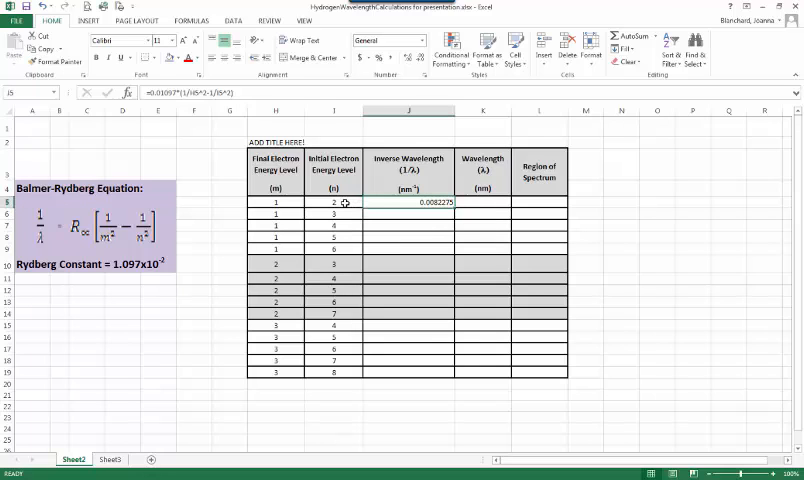
# Step: Copy the inverse-wavelength formula down the column for every transition and dismiss the Windows prompt
pyautogui.click(276, 202)
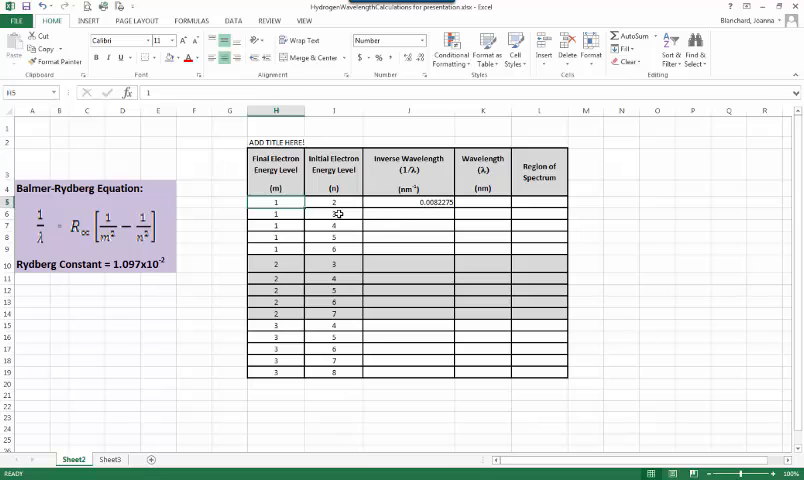
pyautogui.click(332, 226)
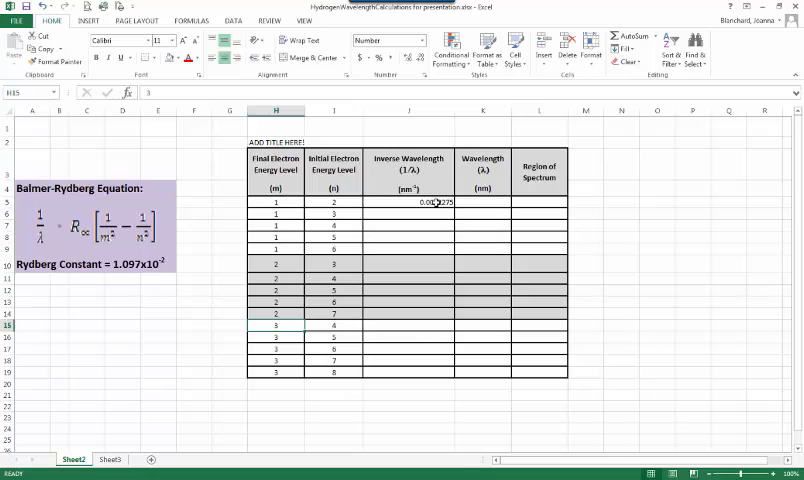
pyautogui.click(408, 200)
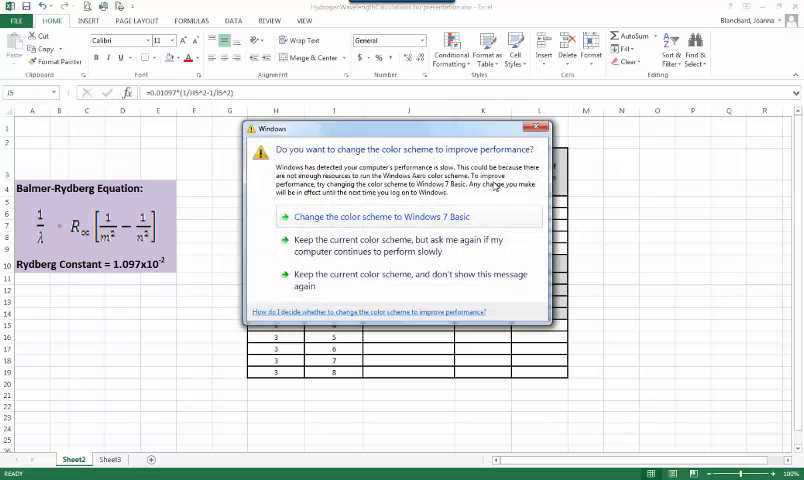
pyautogui.click(536, 128)
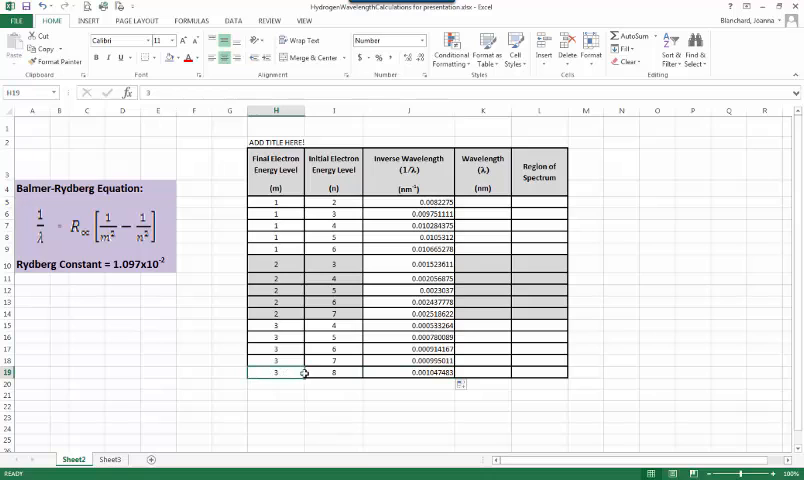
pyautogui.click(332, 372)
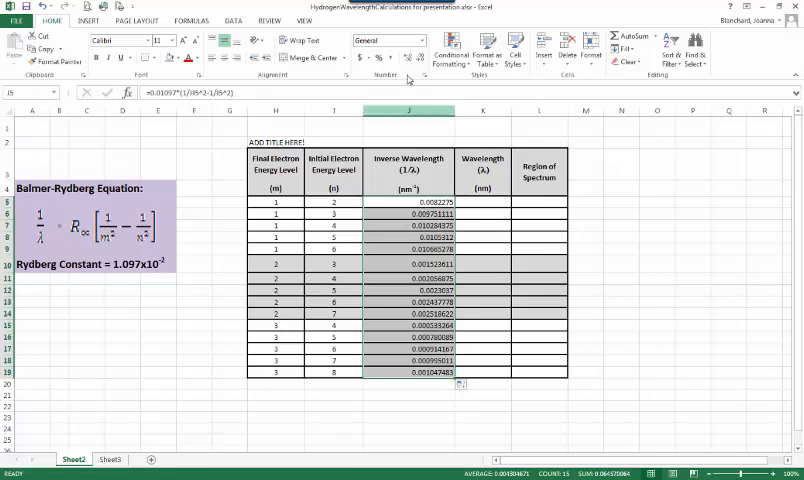
pyautogui.moveTo(420, 58)
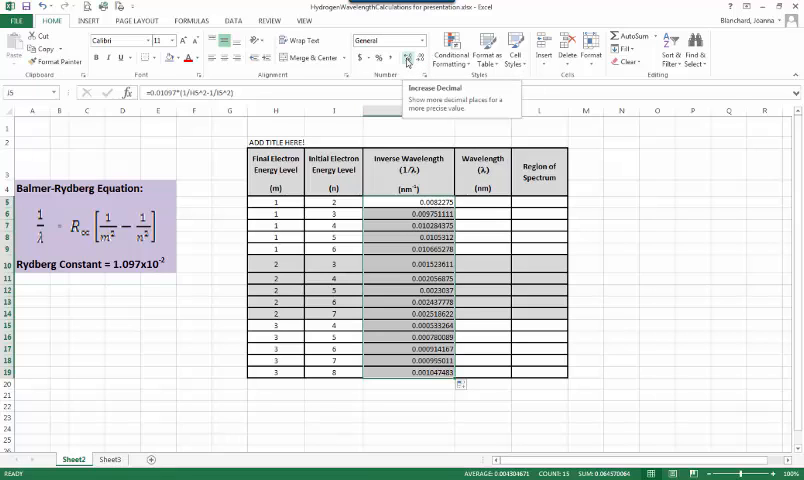
# Step: Reduce the displayed decimals so the inverse wavelengths show four significant figures
pyautogui.click(408, 56)
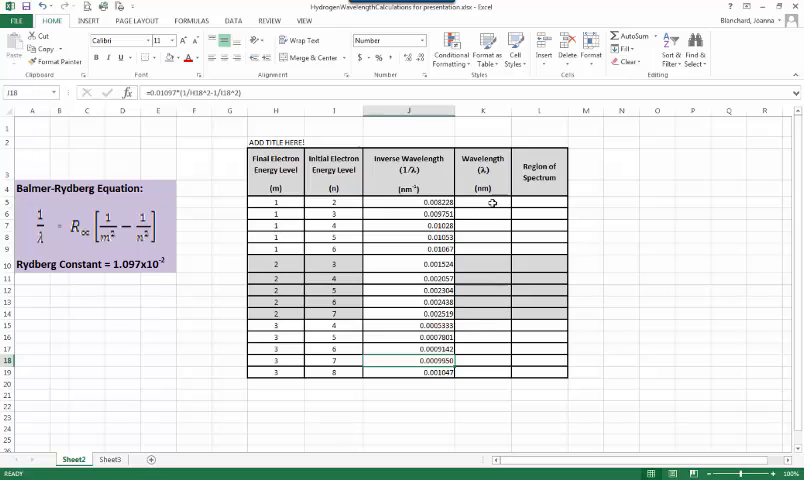
pyautogui.click(484, 202)
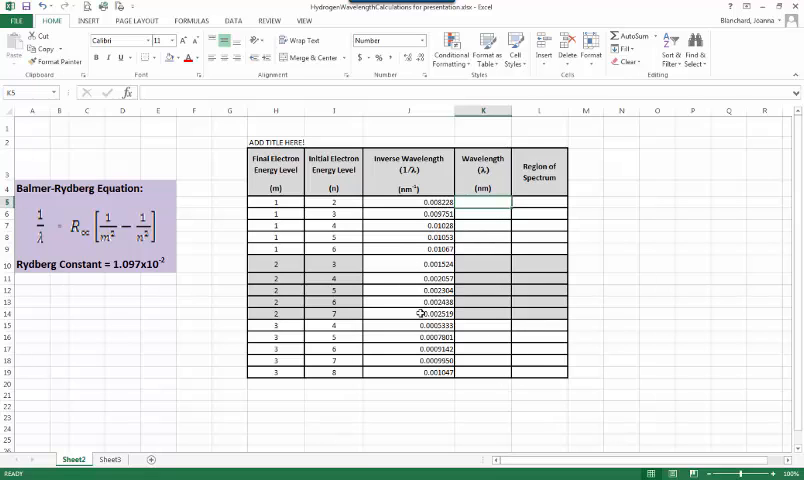
pyautogui.moveTo(470, 306)
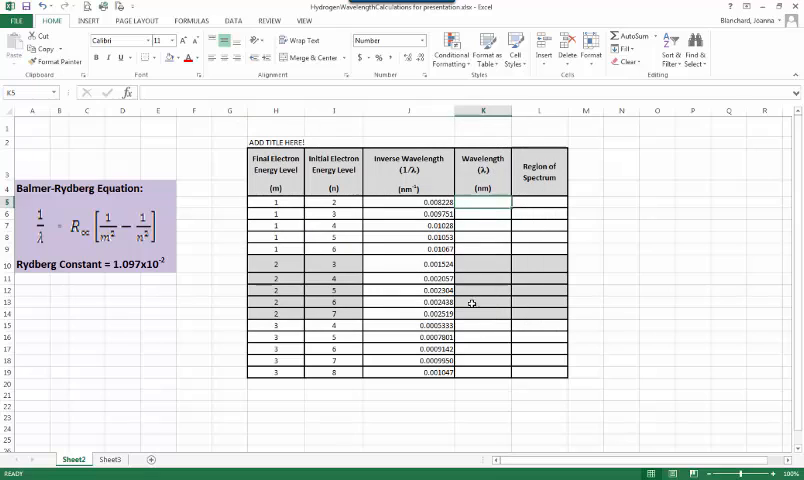
pyautogui.moveTo(608, 210)
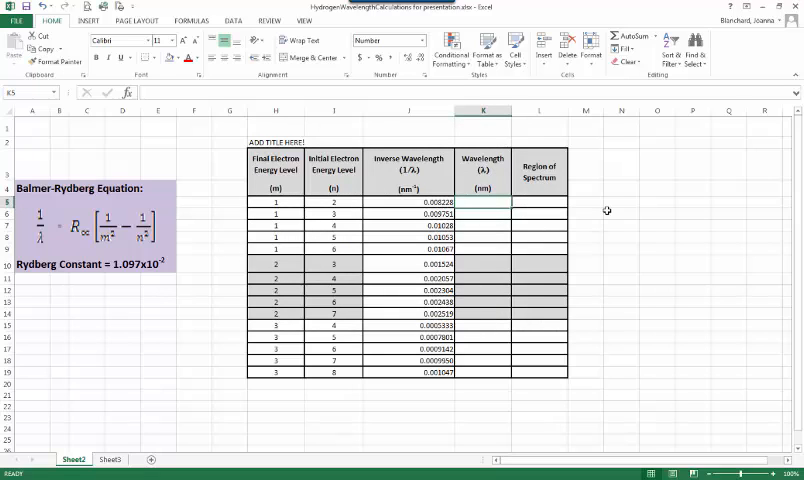